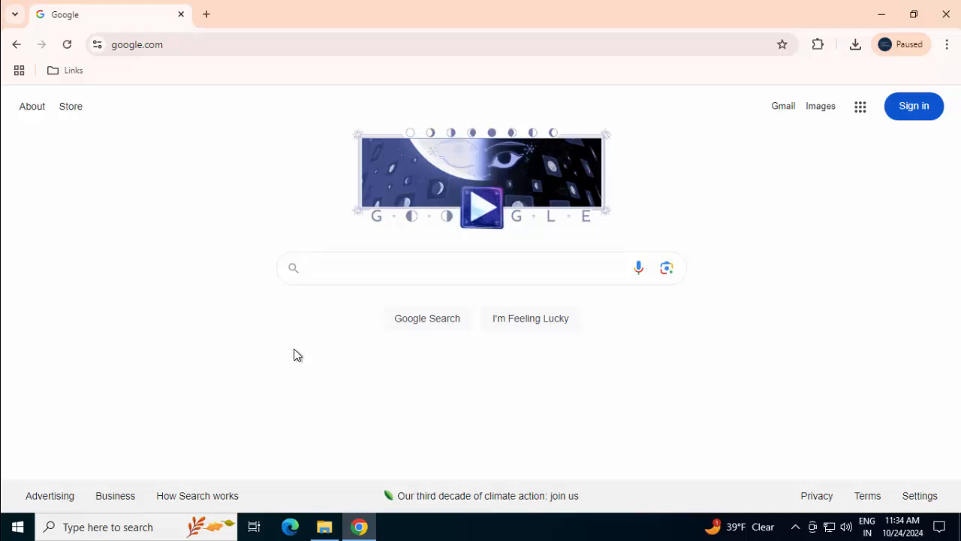
pyautogui.moveTo(135, 533)
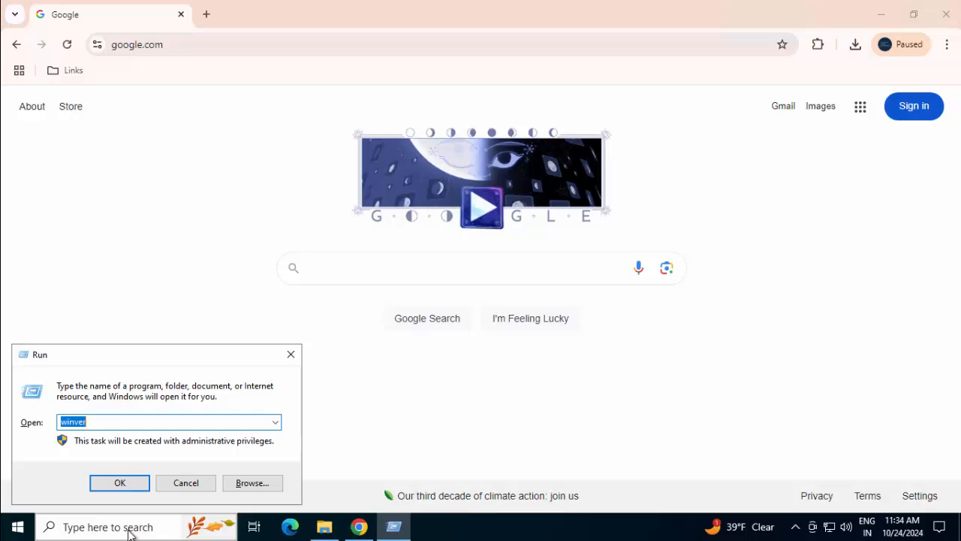
pyautogui.moveTo(96, 427)
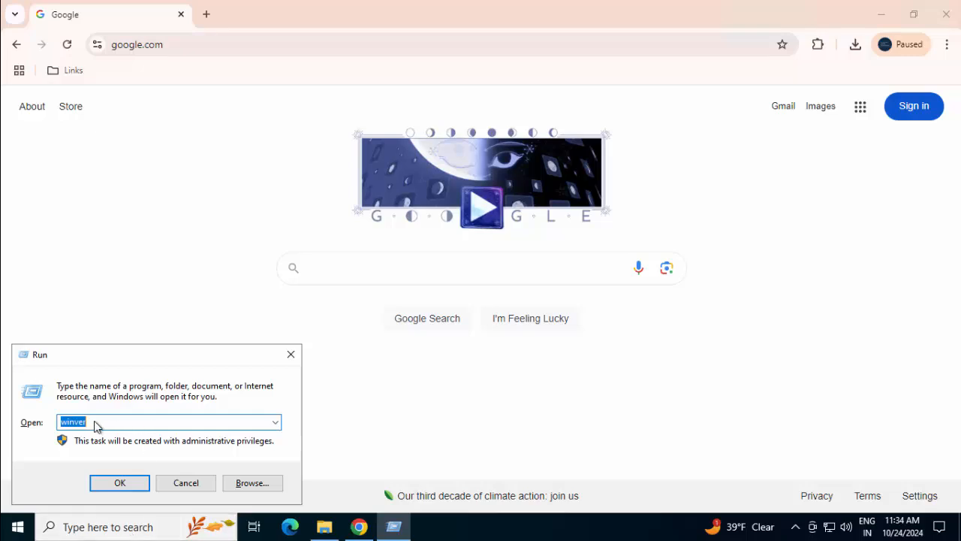
# Search Google for 'download jdk 21' and open the Java SE 21 Archive Downloads result
pyautogui.click(119, 482)
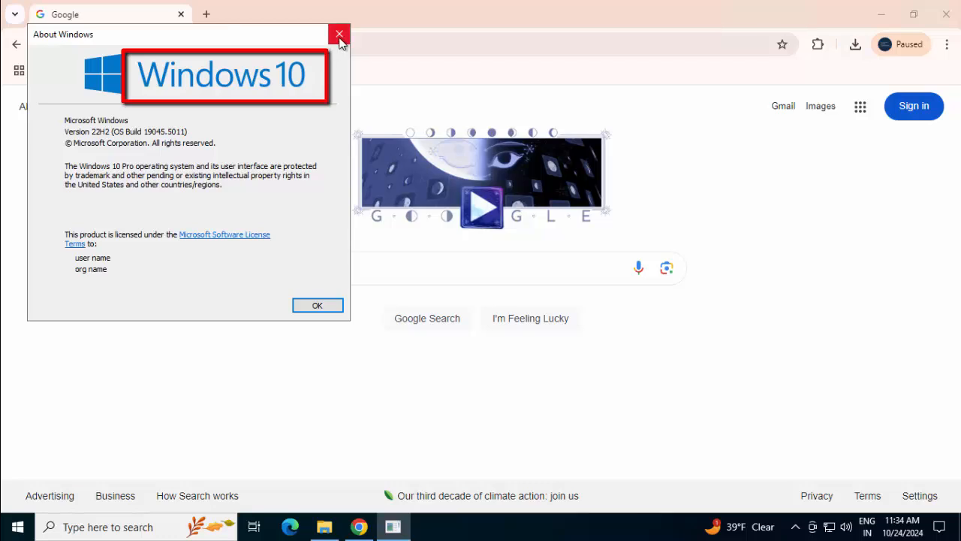
pyautogui.click(339, 35)
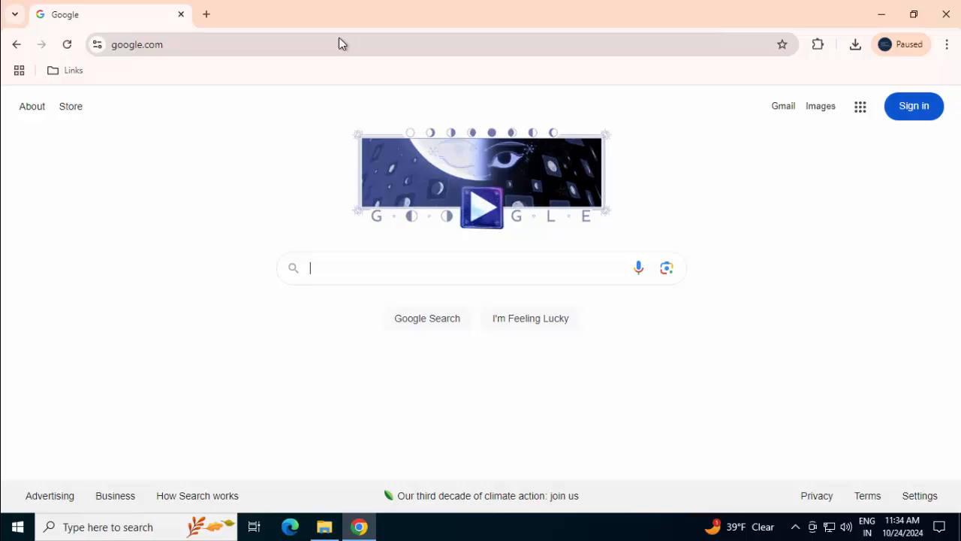
pyautogui.write('download jdk 21')
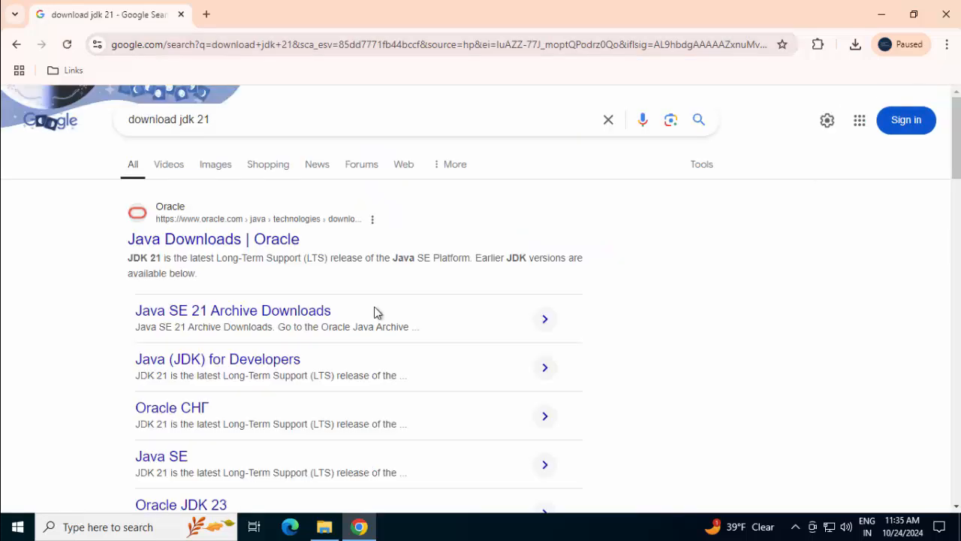
pyautogui.moveTo(198, 319)
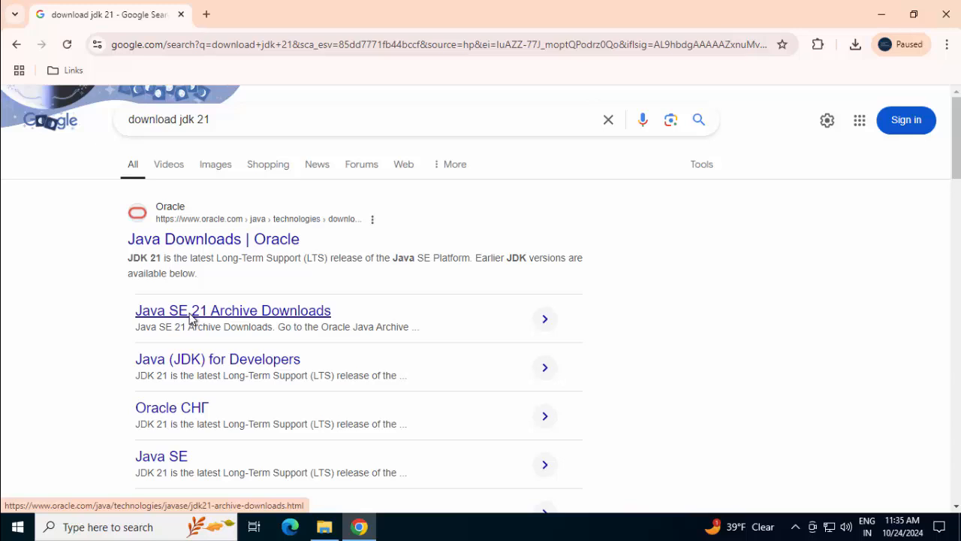
pyautogui.click(233, 310)
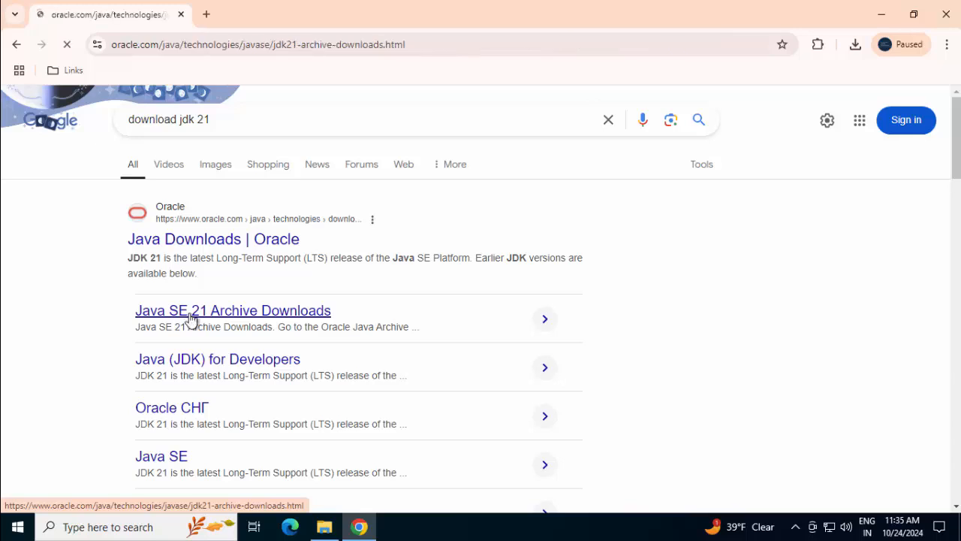
# Download jdk-21.0.4_windows-x64_bin.msi from the Java SE 21 archive page
pyautogui.click(233, 310)
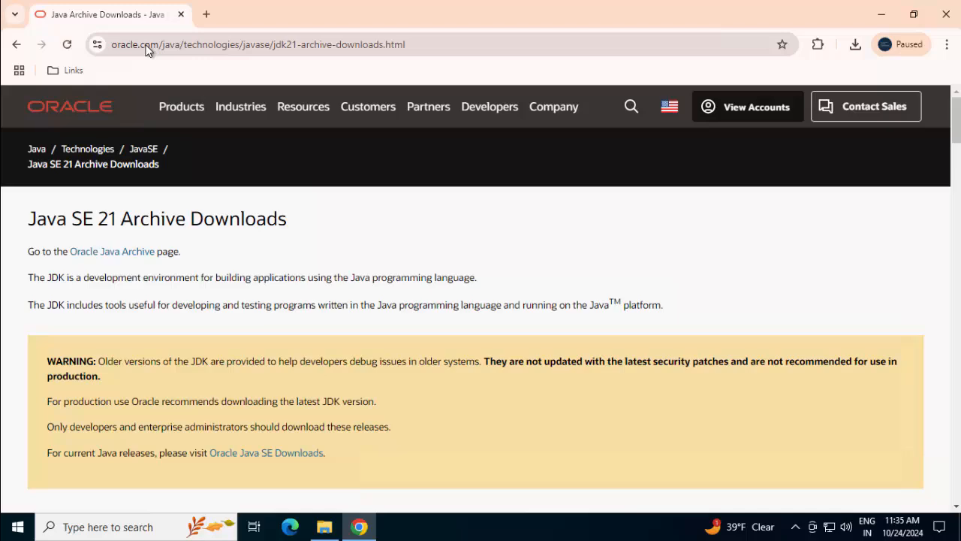
pyautogui.scroll(-3)
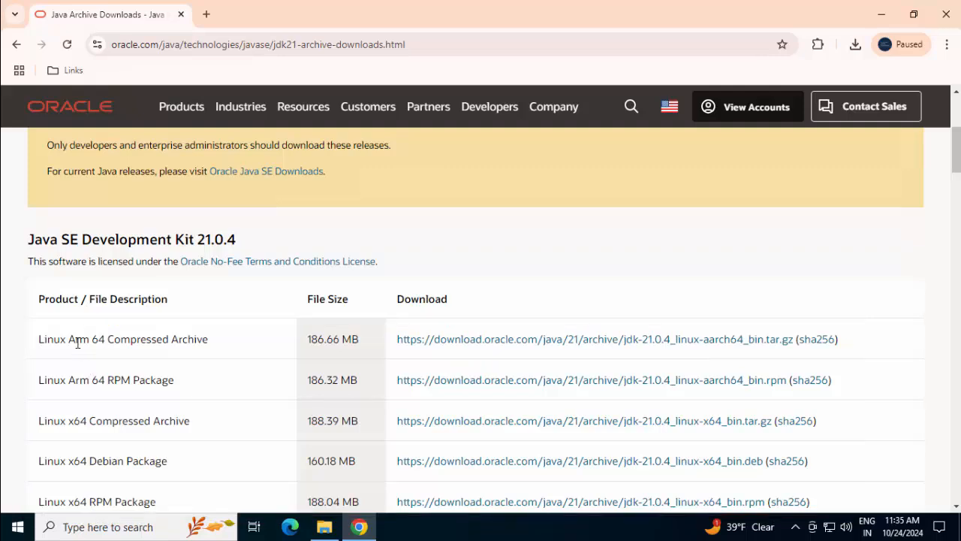
pyautogui.scroll(-3)
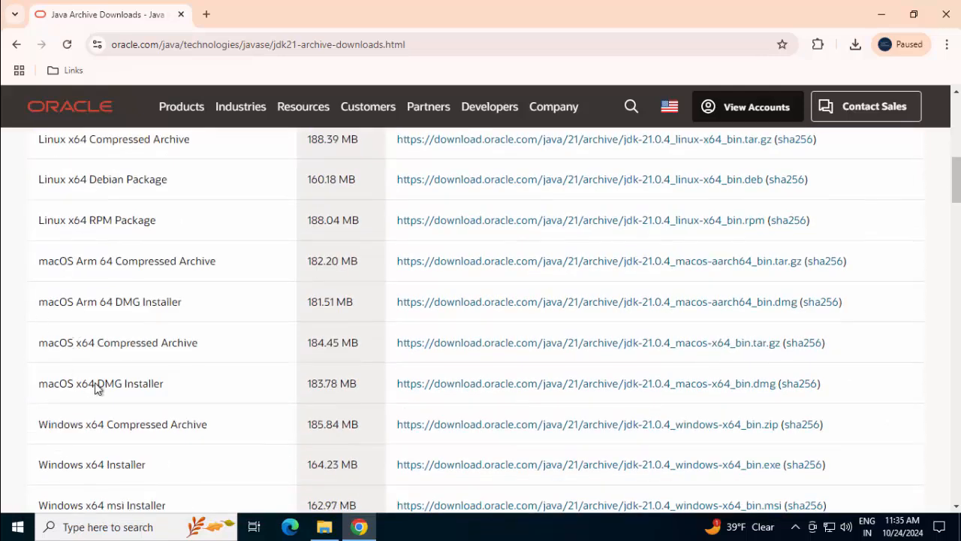
pyautogui.scroll(-3)
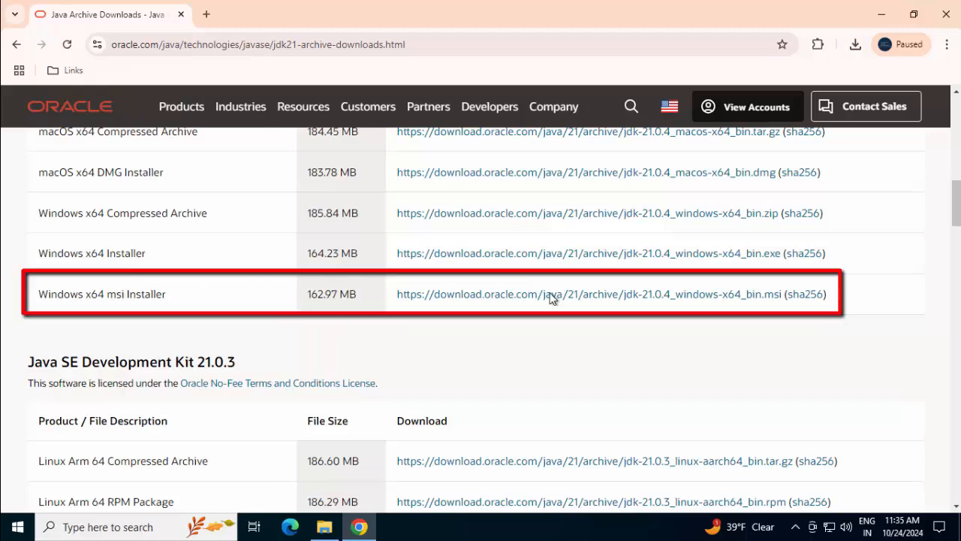
pyautogui.click(855, 44)
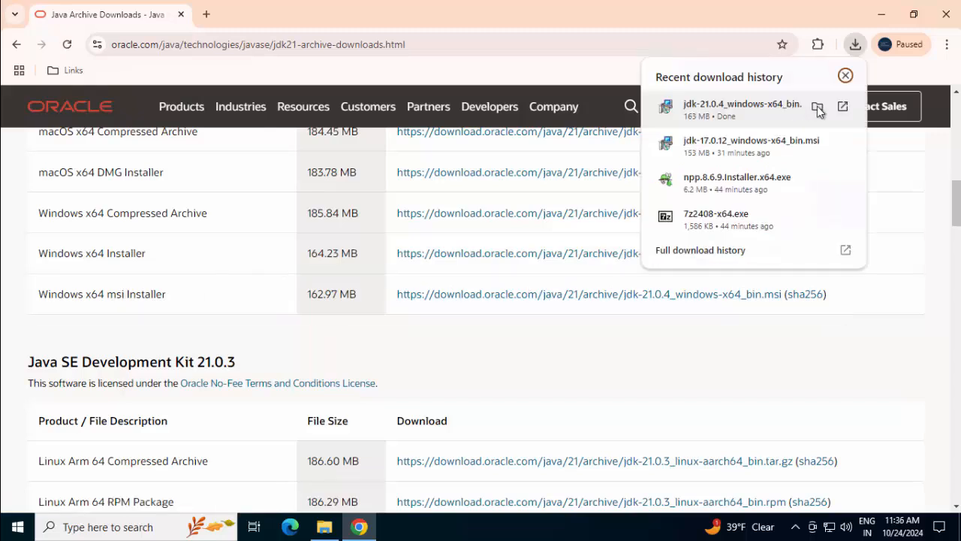
# Show the downloaded installer in a maximized Downloads folder and select jdk-21.0.4_windows-x64_bin
pyautogui.click(817, 106)
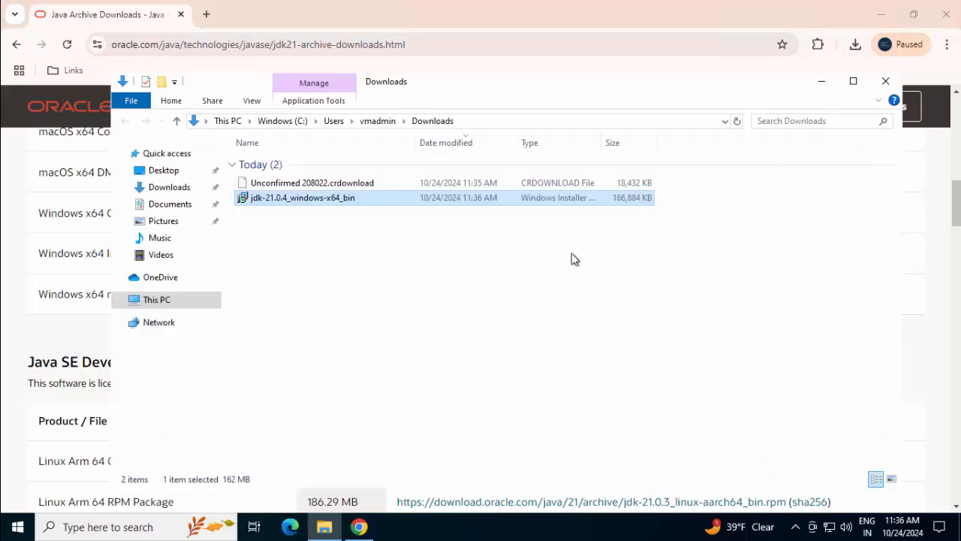
pyautogui.click(853, 81)
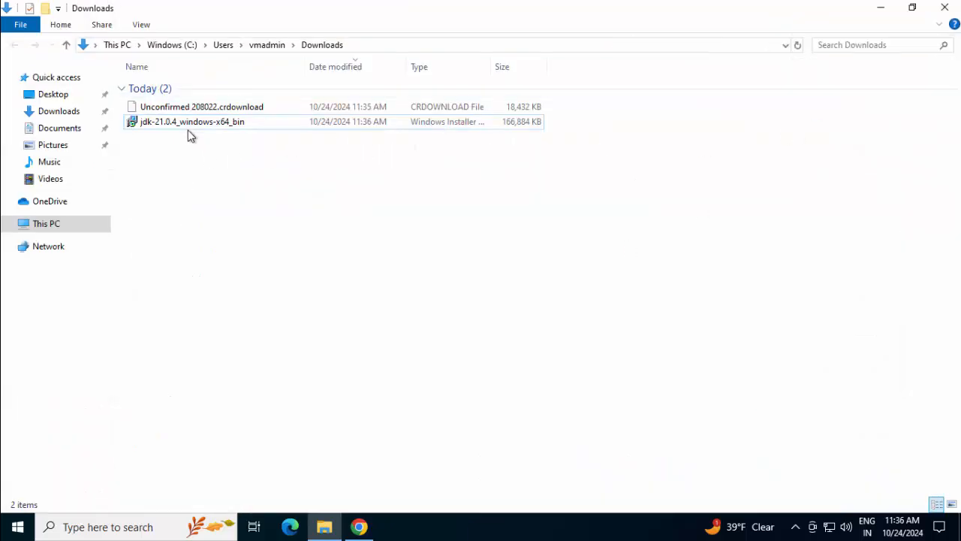
pyautogui.click(192, 121)
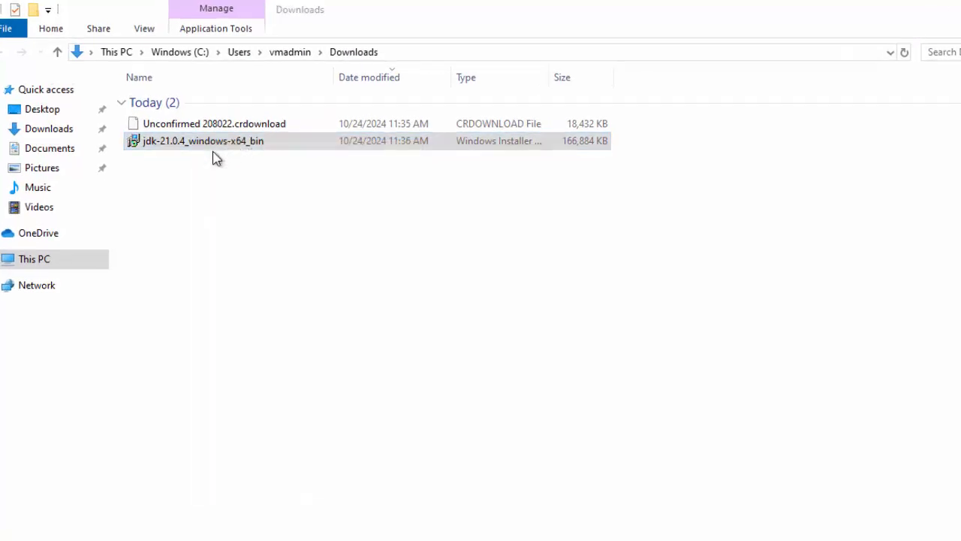
# Launch jdk-21.0.4_windows-x64_bin, which proposes C:\Program Files\Java\jdk-21\ as destination
pyautogui.doubleClick(203, 140)
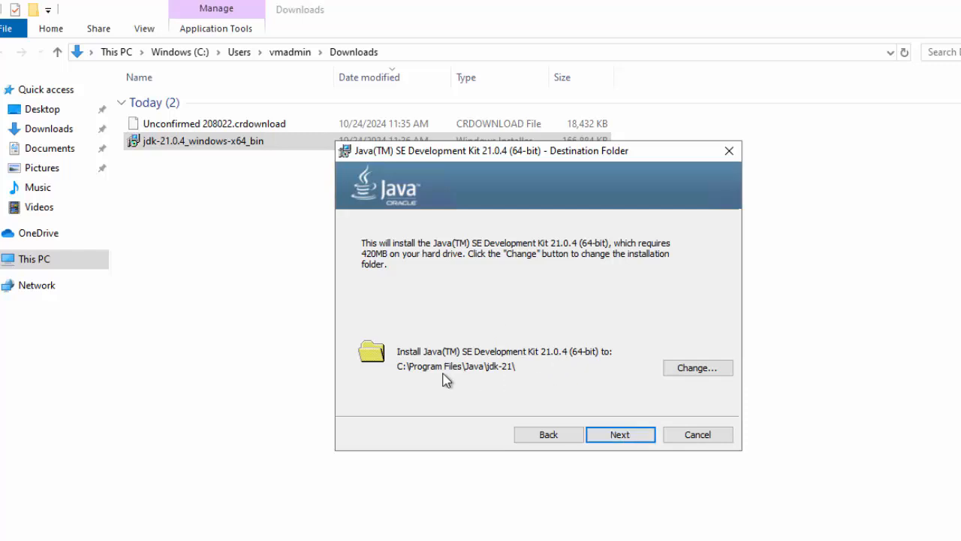
pyautogui.moveTo(403, 377)
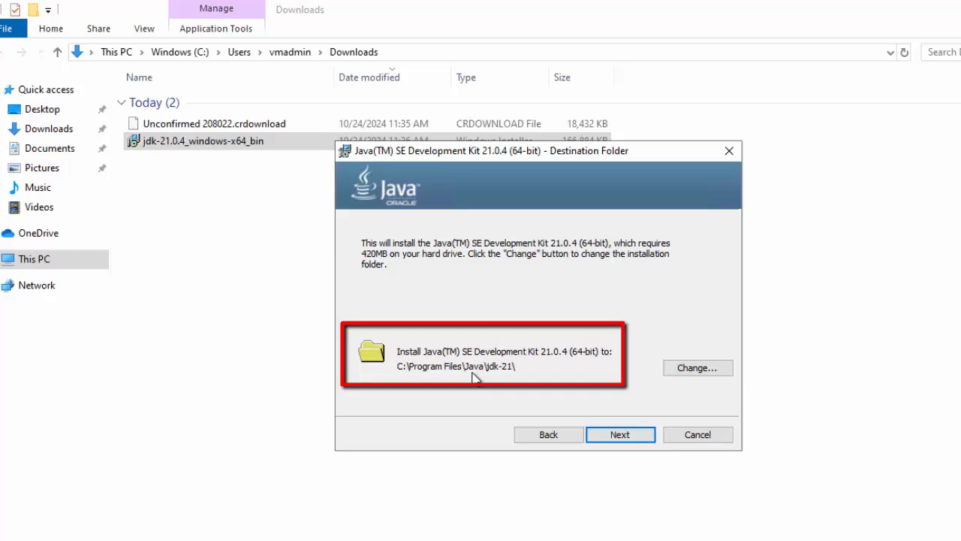
pyautogui.moveTo(494, 378)
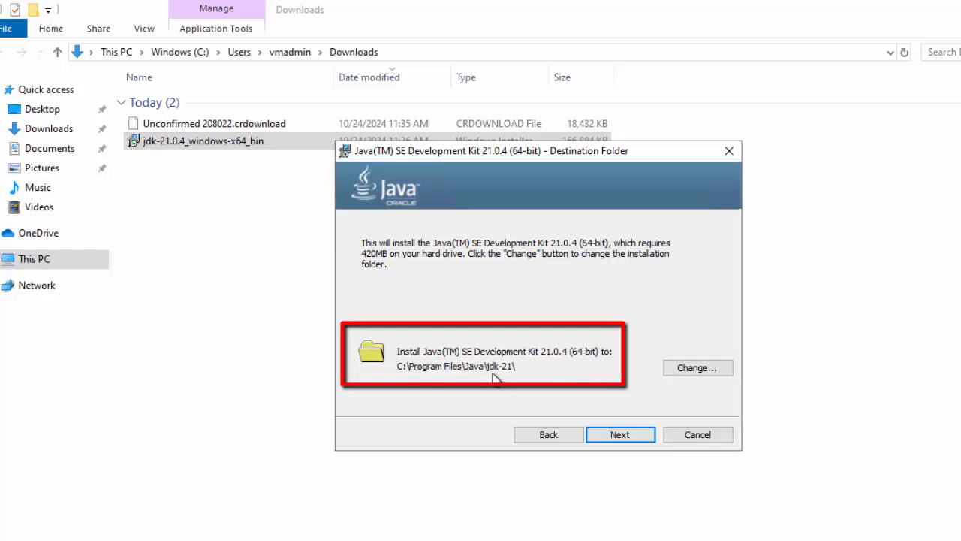
pyautogui.moveTo(402, 375)
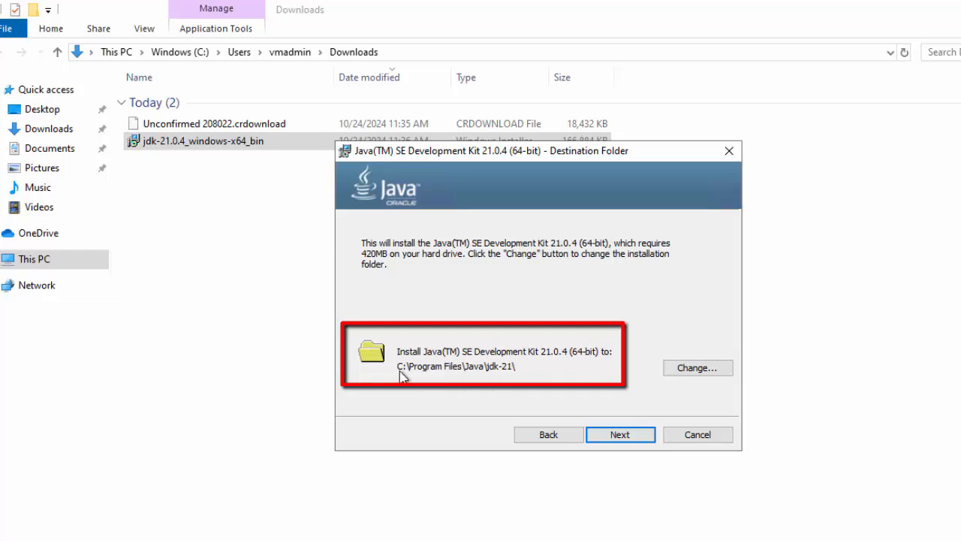
pyautogui.moveTo(478, 375)
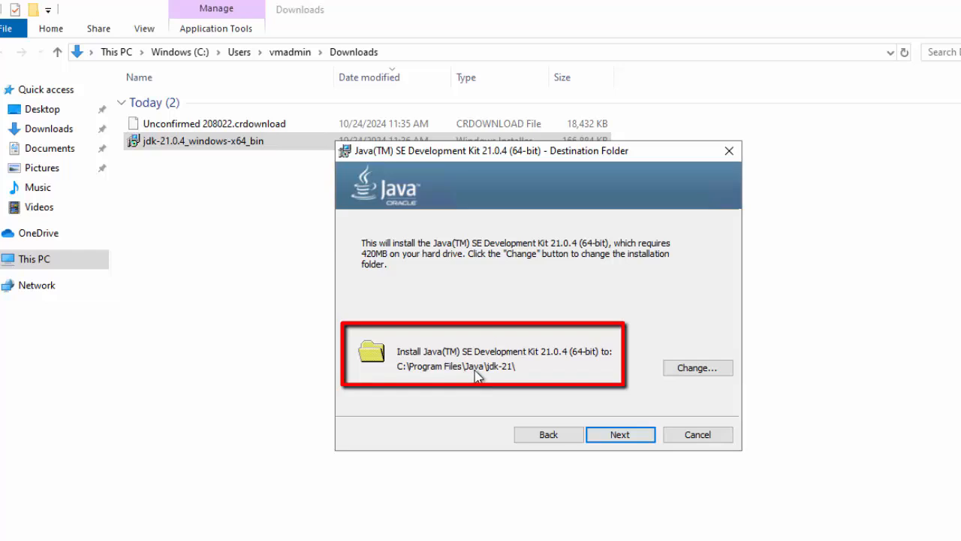
pyautogui.moveTo(503, 379)
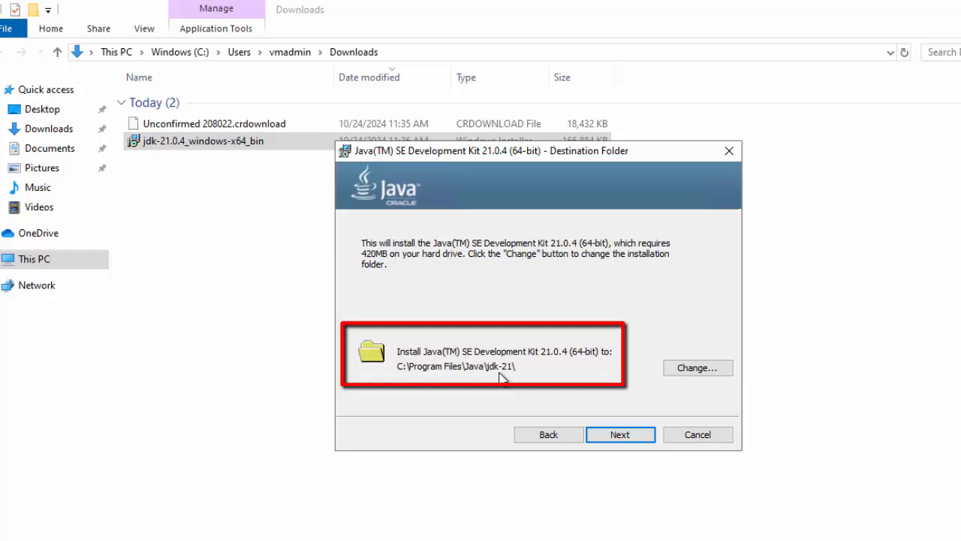
pyautogui.moveTo(513, 404)
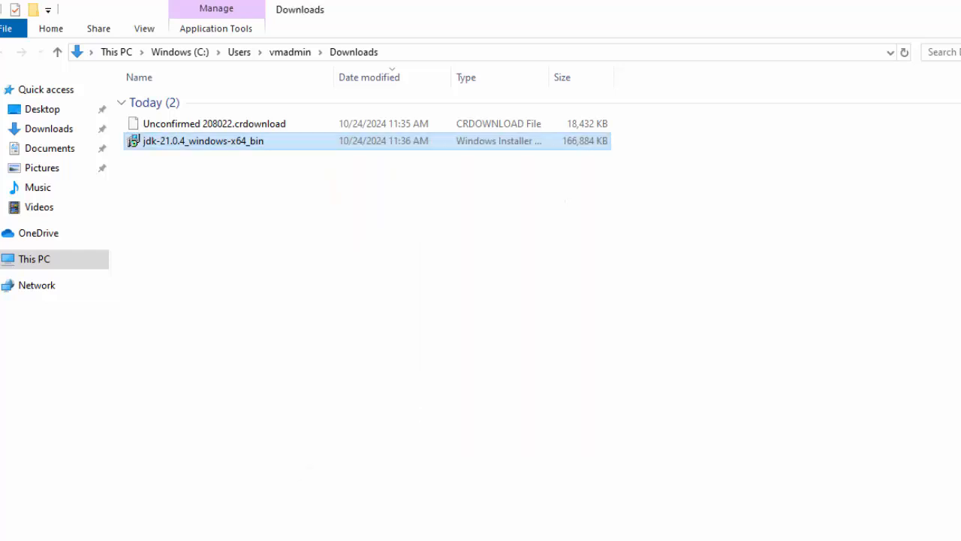
# Browse from This PC through Windows (C:) into the empty All_Softwares folder
pyautogui.click(33, 259)
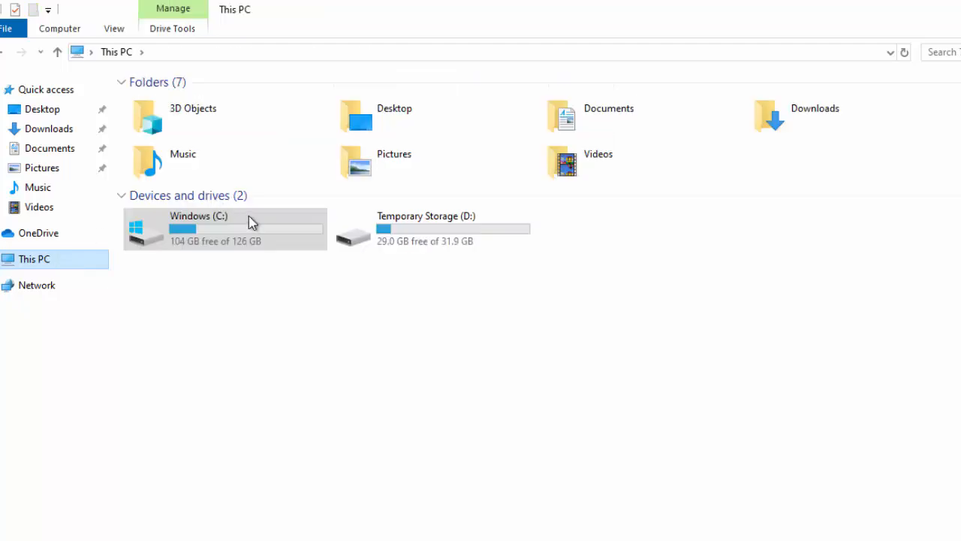
pyautogui.doubleClick(199, 228)
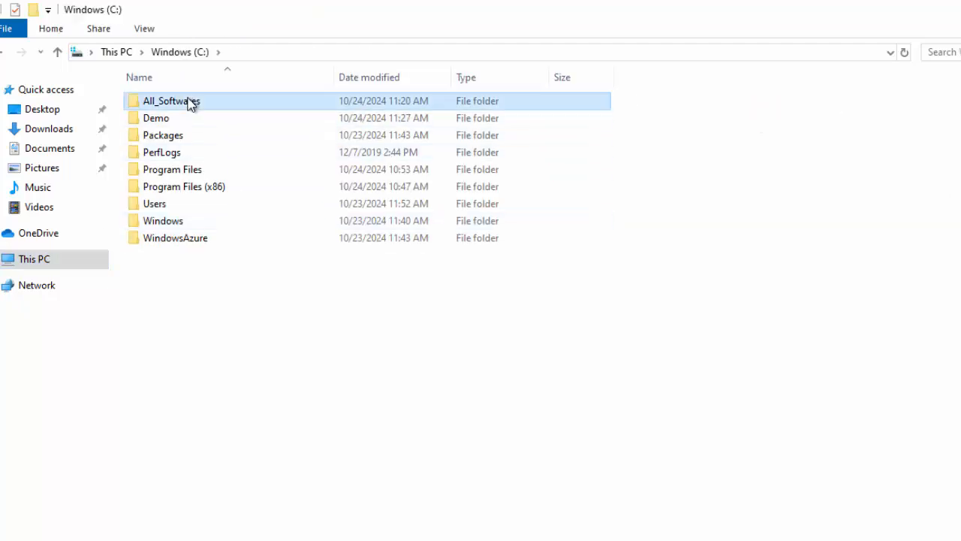
pyautogui.doubleClick(171, 101)
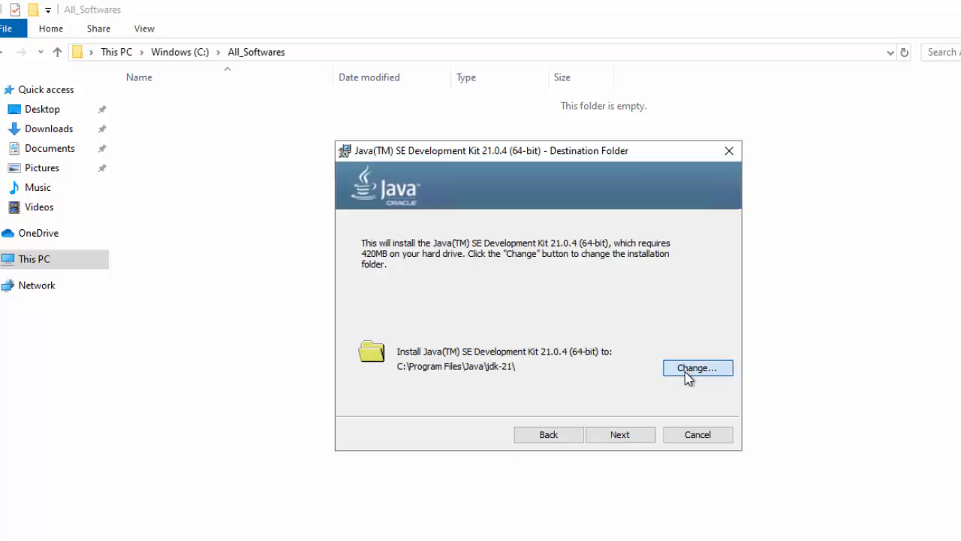
# Install JDK 21.0.4 into C:\All_Softwares\Java\jdk-21 and close the finished installer
pyautogui.click(696, 367)
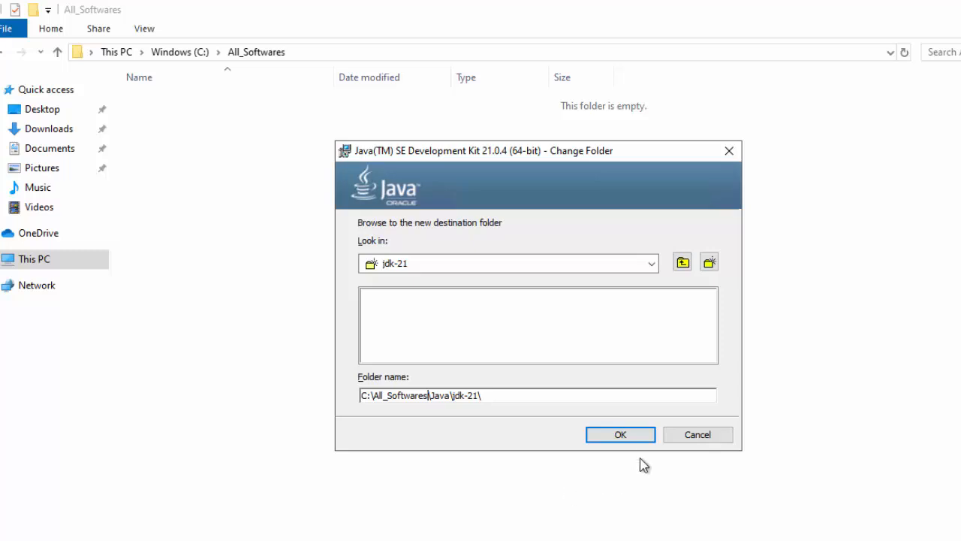
pyautogui.click(619, 434)
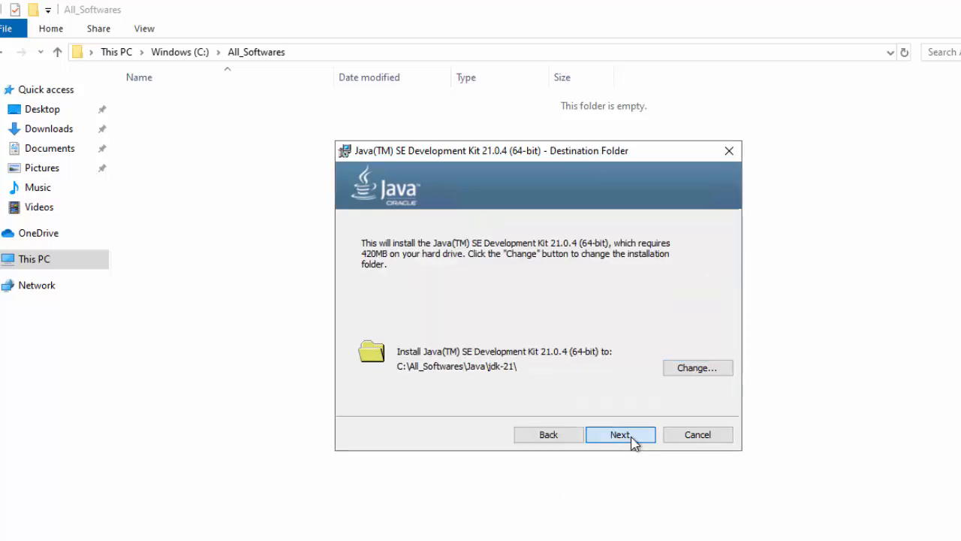
pyautogui.click(619, 434)
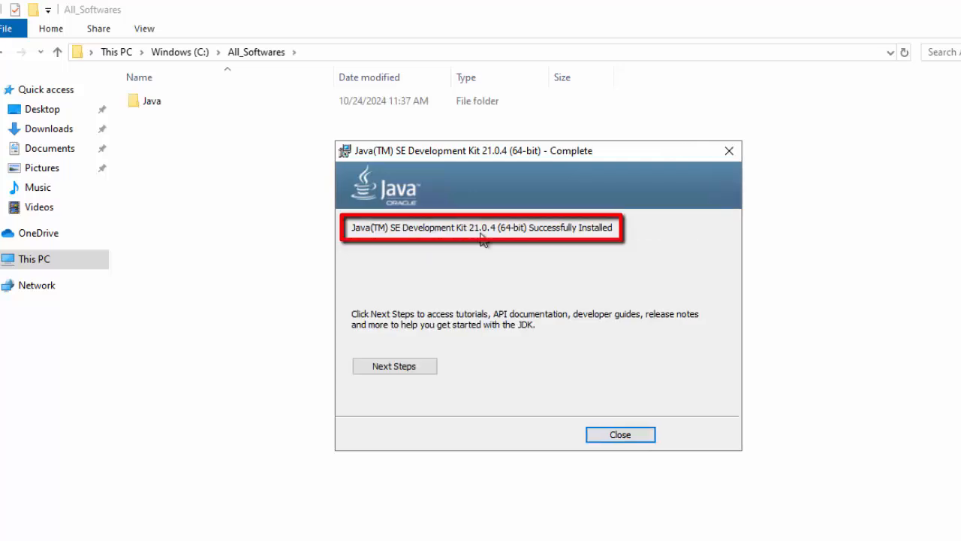
pyautogui.moveTo(621, 434)
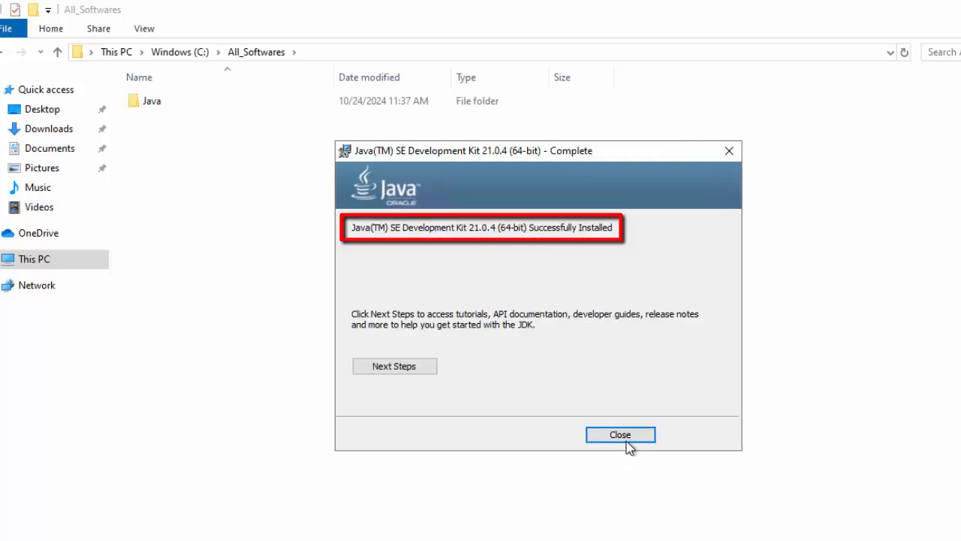
pyautogui.click(620, 434)
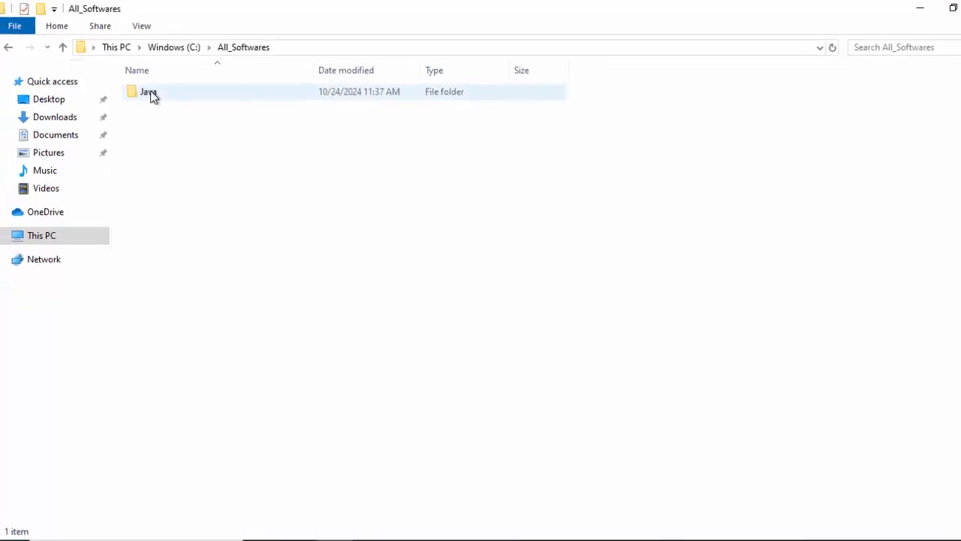
# Open Java\jdk-21 in Explorer and launch 'Edit the system environment variables' from search
pyautogui.doubleClick(149, 91)
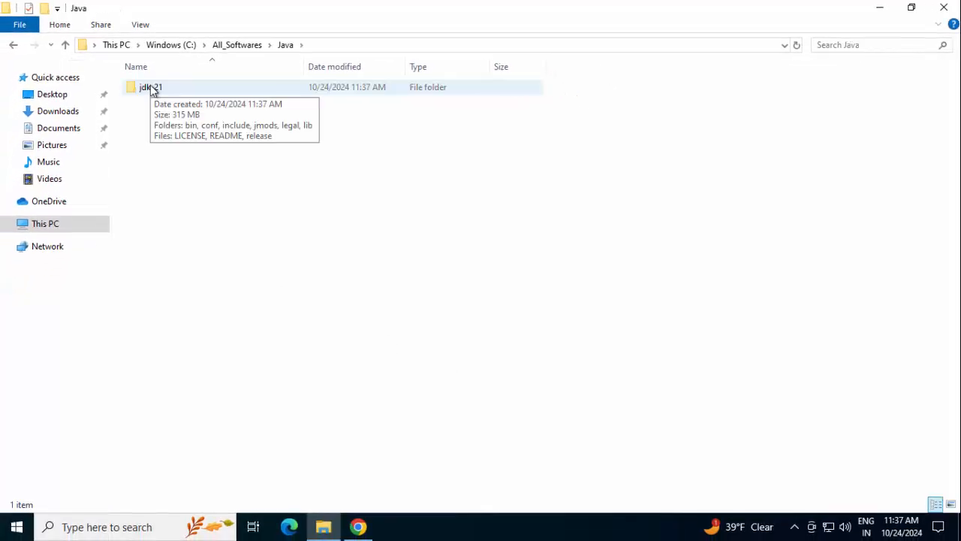
pyautogui.doubleClick(151, 86)
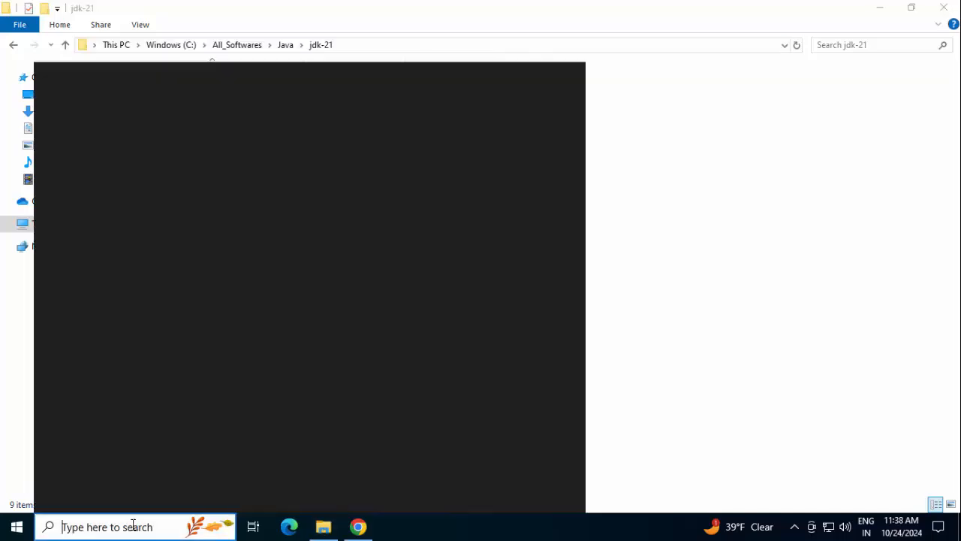
pyautogui.write('e')
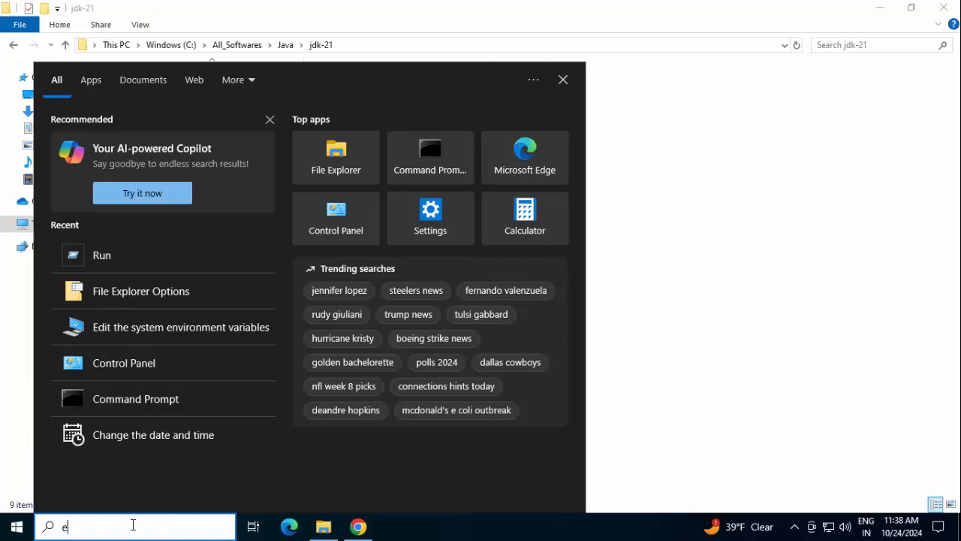
pyautogui.write('dit')
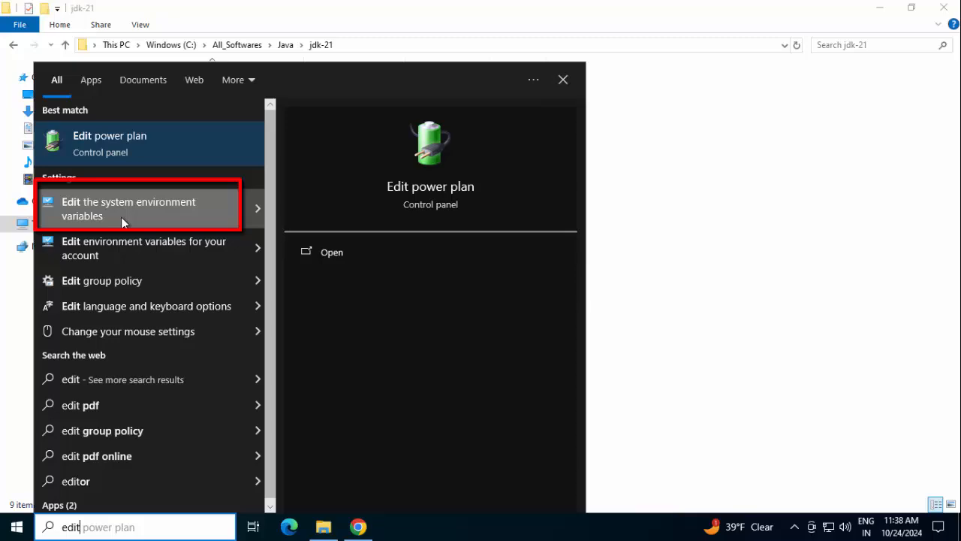
pyautogui.click(129, 208)
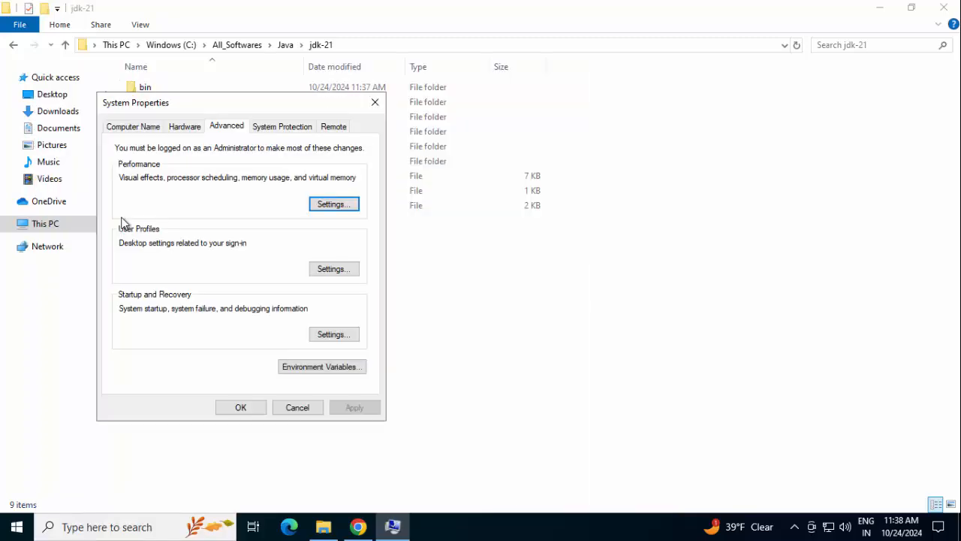
# Add system variable JAVA_HOME with value C:\All_Softwares\Java\jdk-21
pyautogui.click(322, 366)
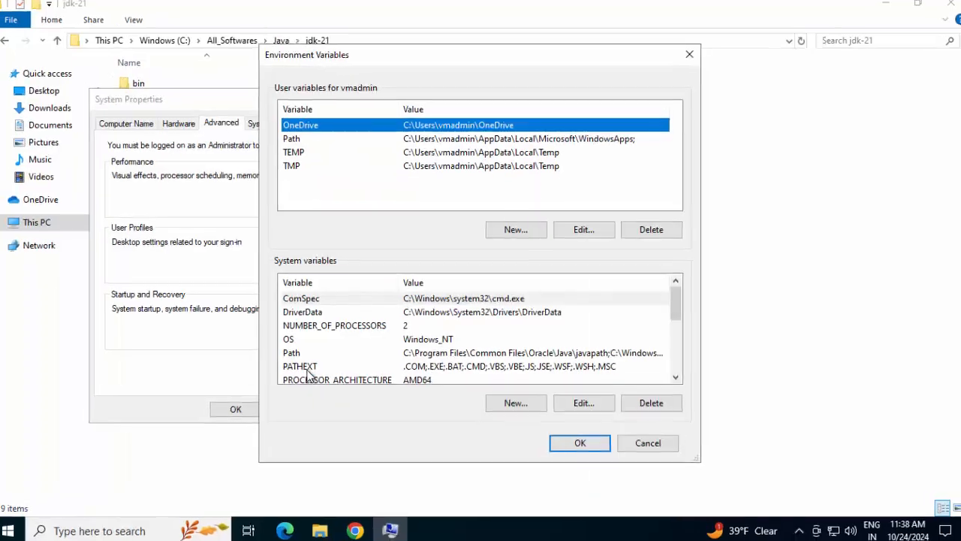
pyautogui.click(515, 403)
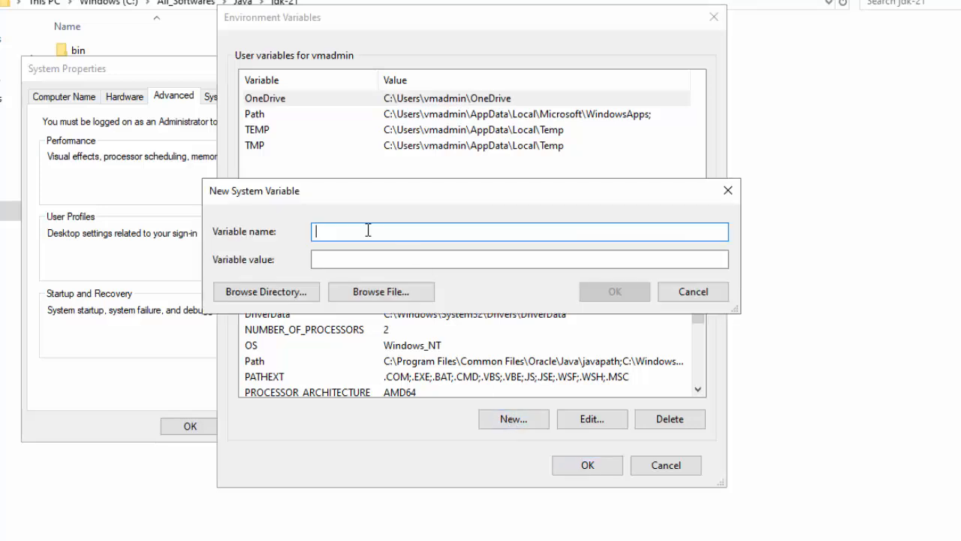
pyautogui.write('JAVA_HOME')
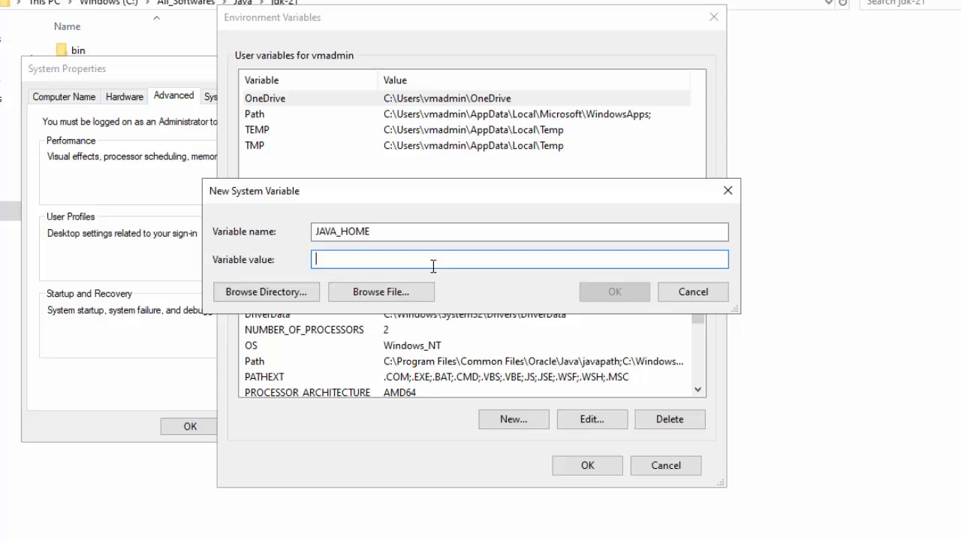
pyautogui.write('C:\\All_Softwares\\Java\\jdk-21')
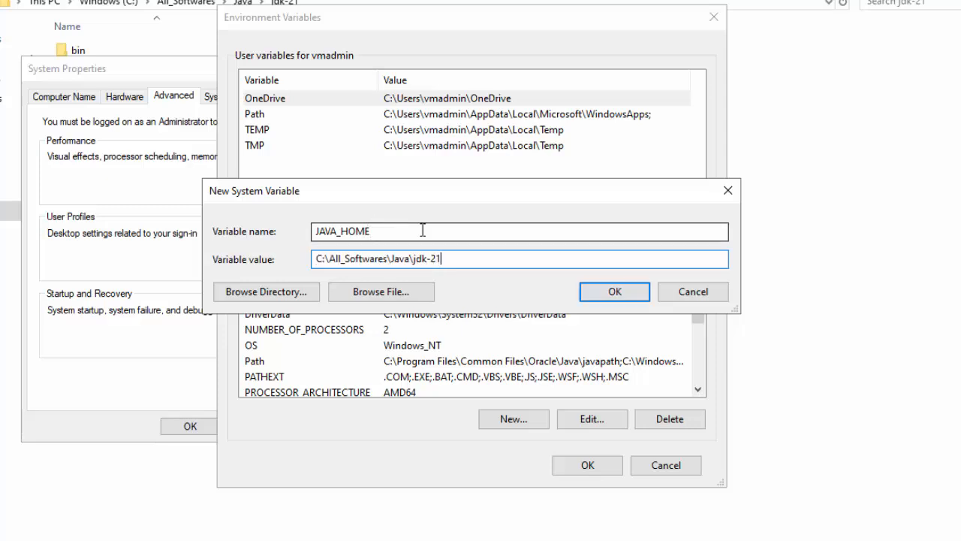
pyautogui.click(613, 291)
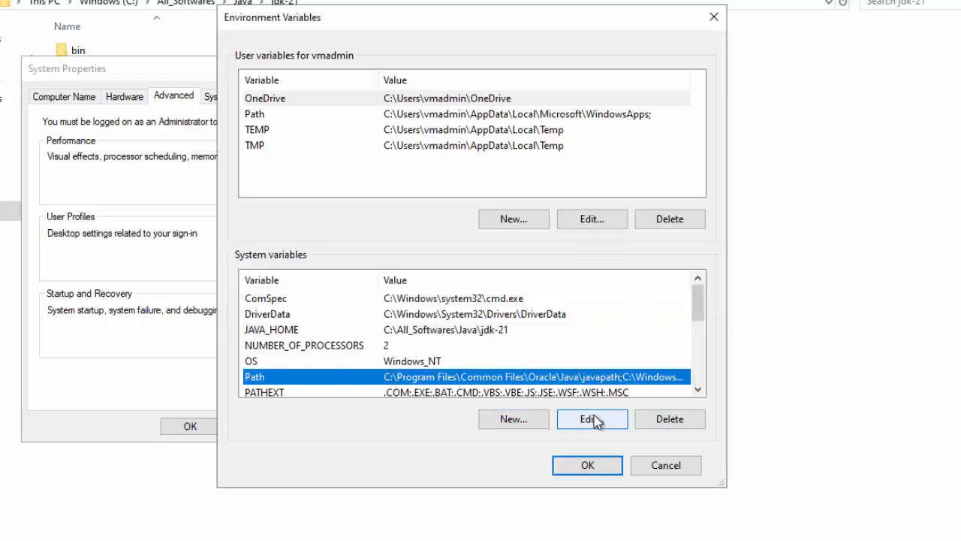
# Edit Path as text, replacing the Oracle javapath entry with %JAVA_HOME%\bin
pyautogui.click(591, 419)
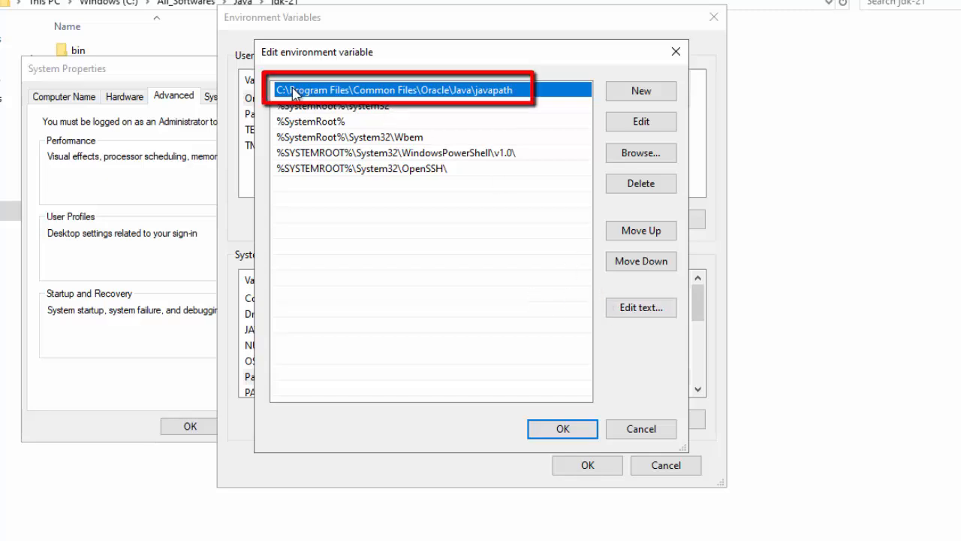
pyautogui.moveTo(440, 102)
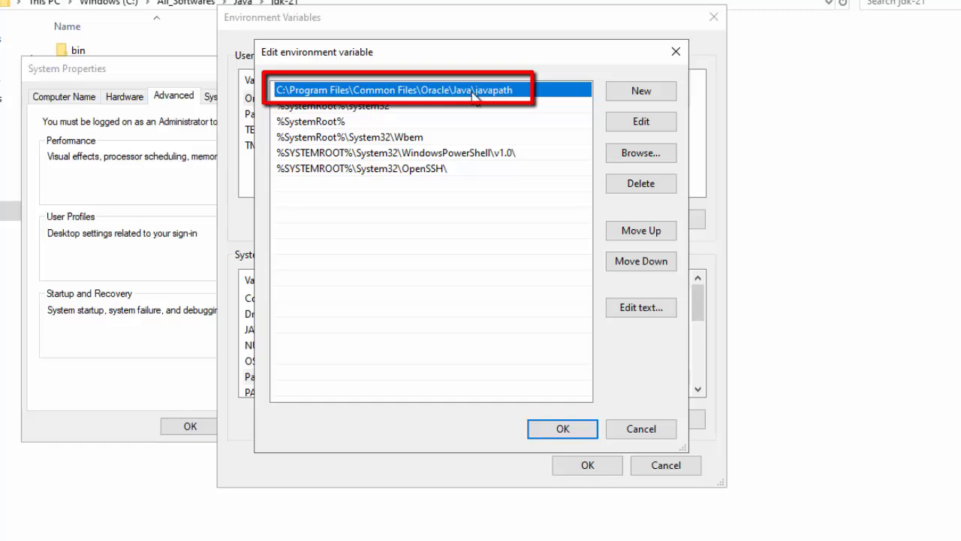
pyautogui.click(641, 307)
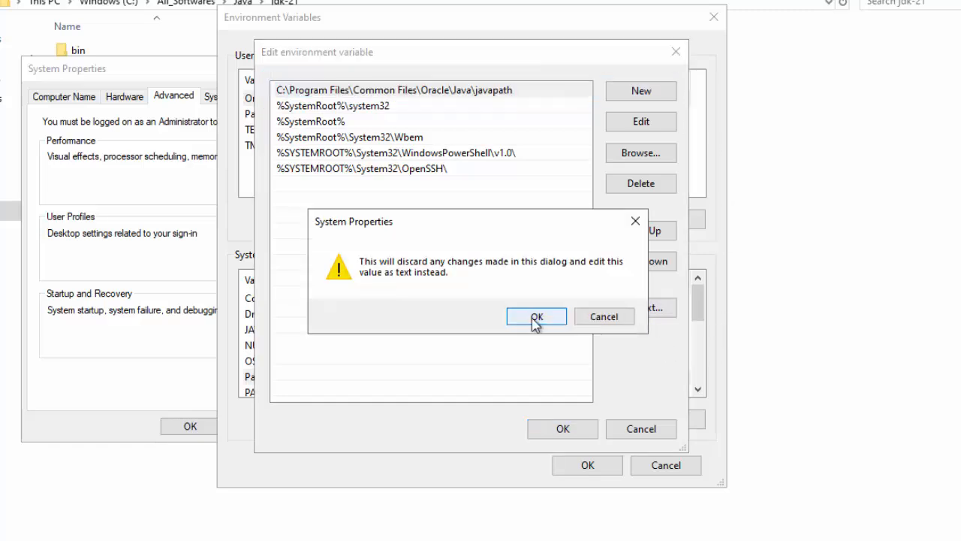
pyautogui.click(536, 316)
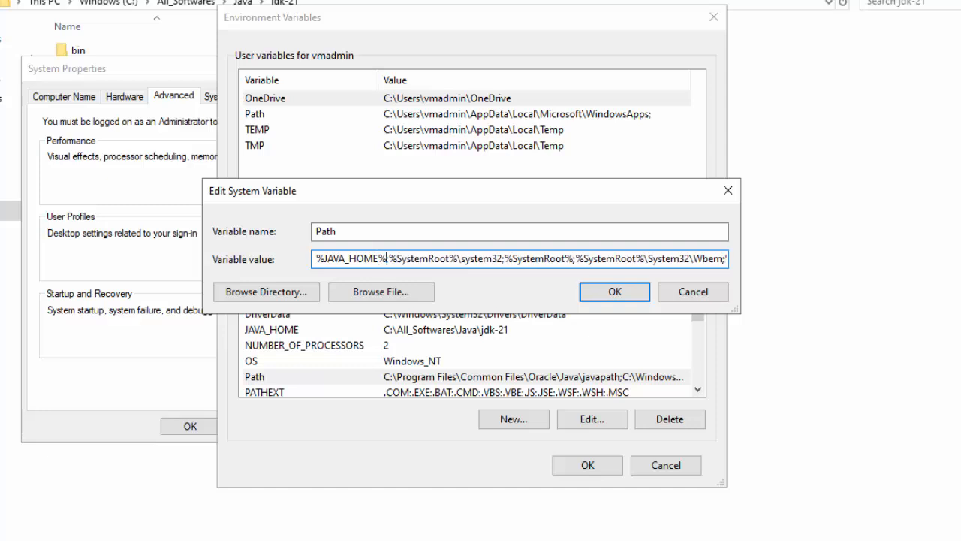
pyautogui.write('\\')
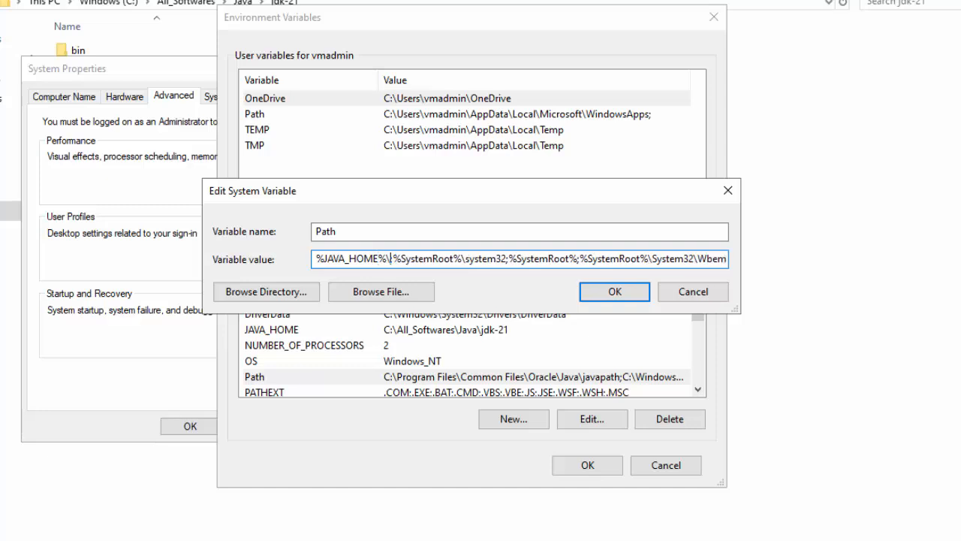
pyautogui.write('bin')
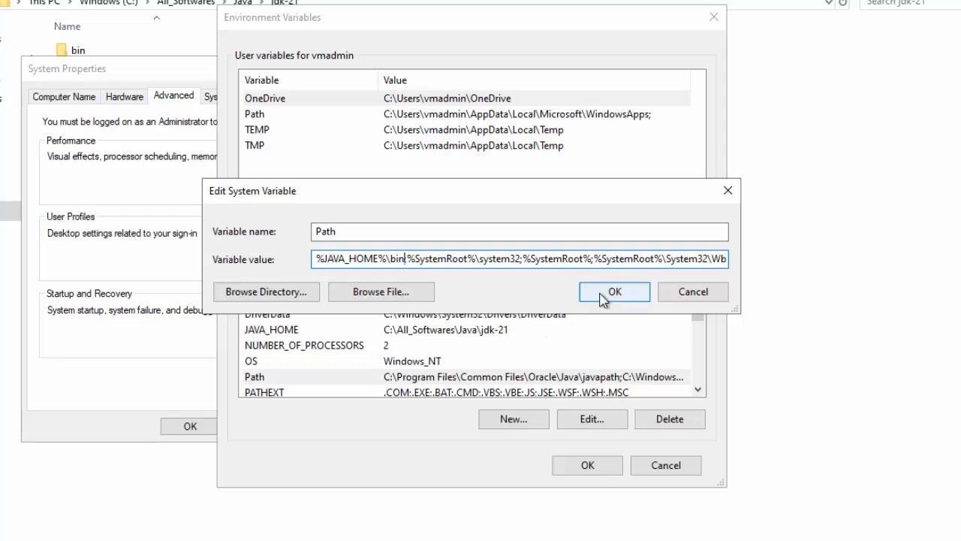
pyautogui.click(615, 292)
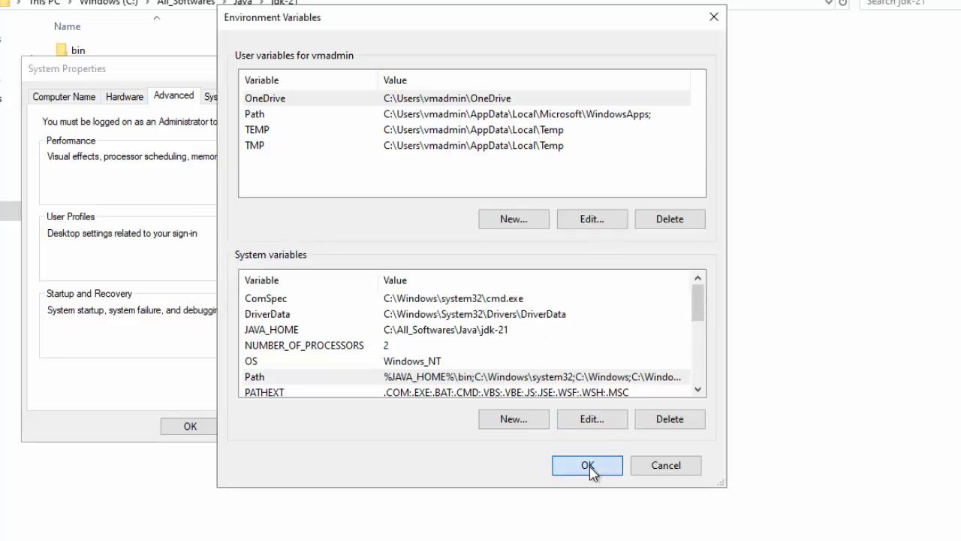
# Close the environment variable dialogs and search the taskbar for cmd
pyautogui.click(587, 465)
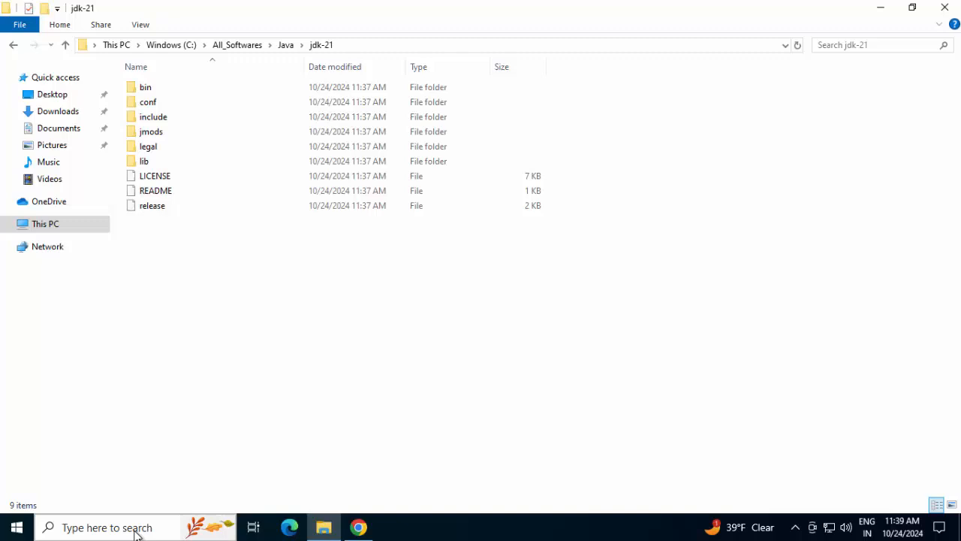
pyautogui.click(145, 88)
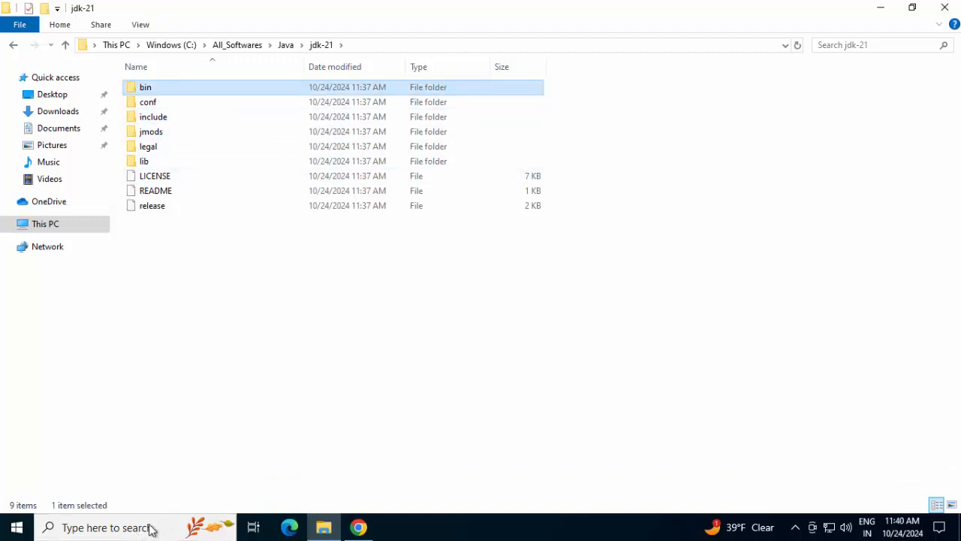
pyautogui.write('cmd')
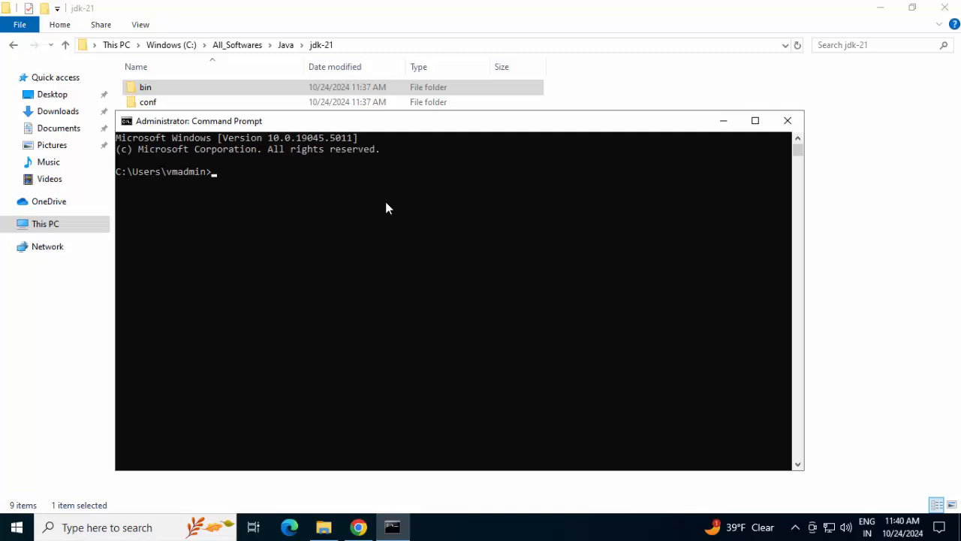
# Run java -version in the Administrator Command Prompt to confirm Java 21.0.4 LTS
pyautogui.write('ja')
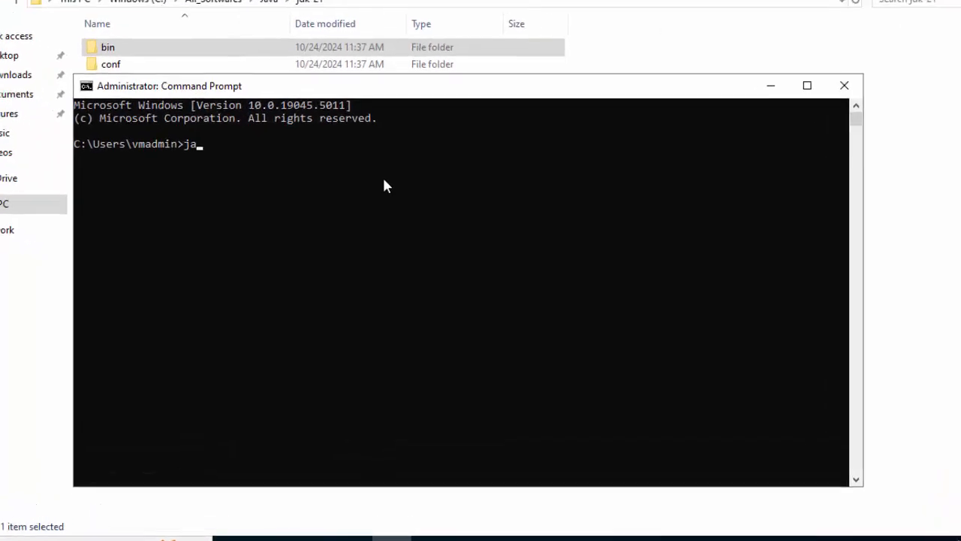
pyautogui.write('va -version')
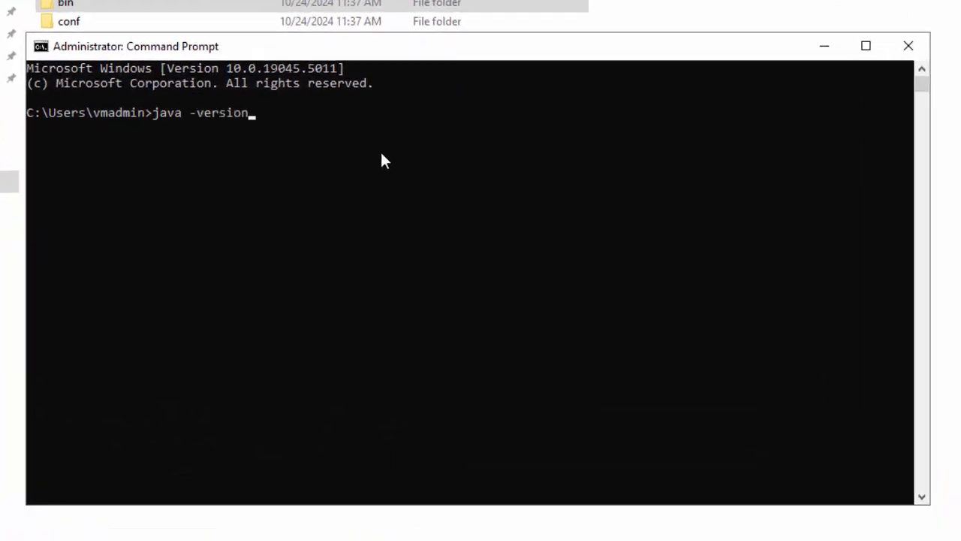
pyautogui.press('Return')
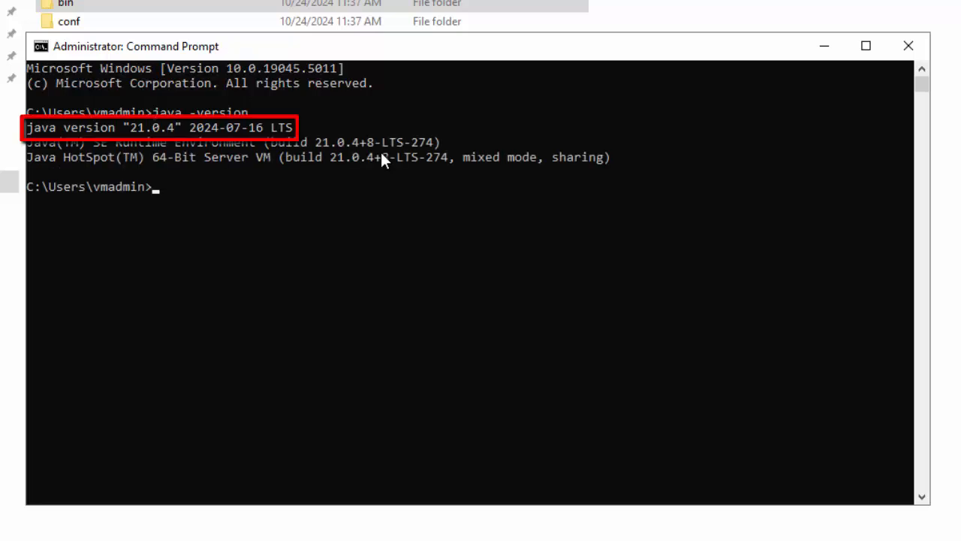